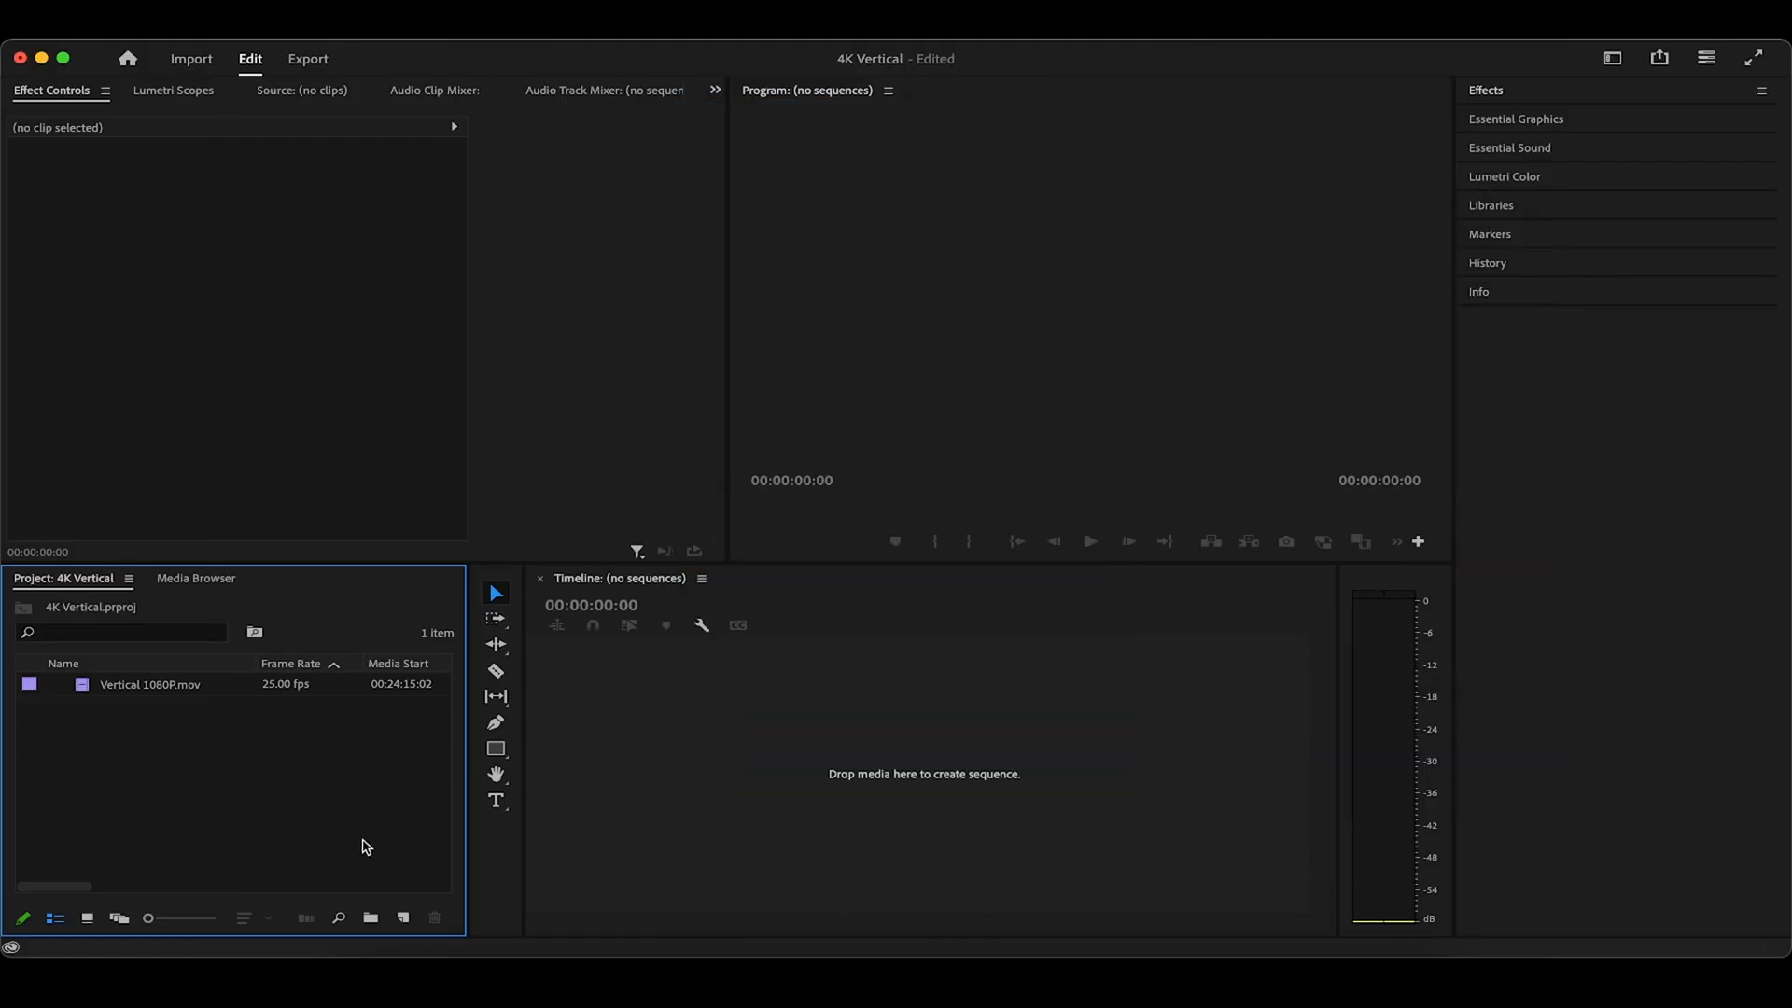
Bring up the New Sequence dialog with Cmd+N, showing the sequence presets list
{"action": "left_click", "coordinate": [404, 917]}
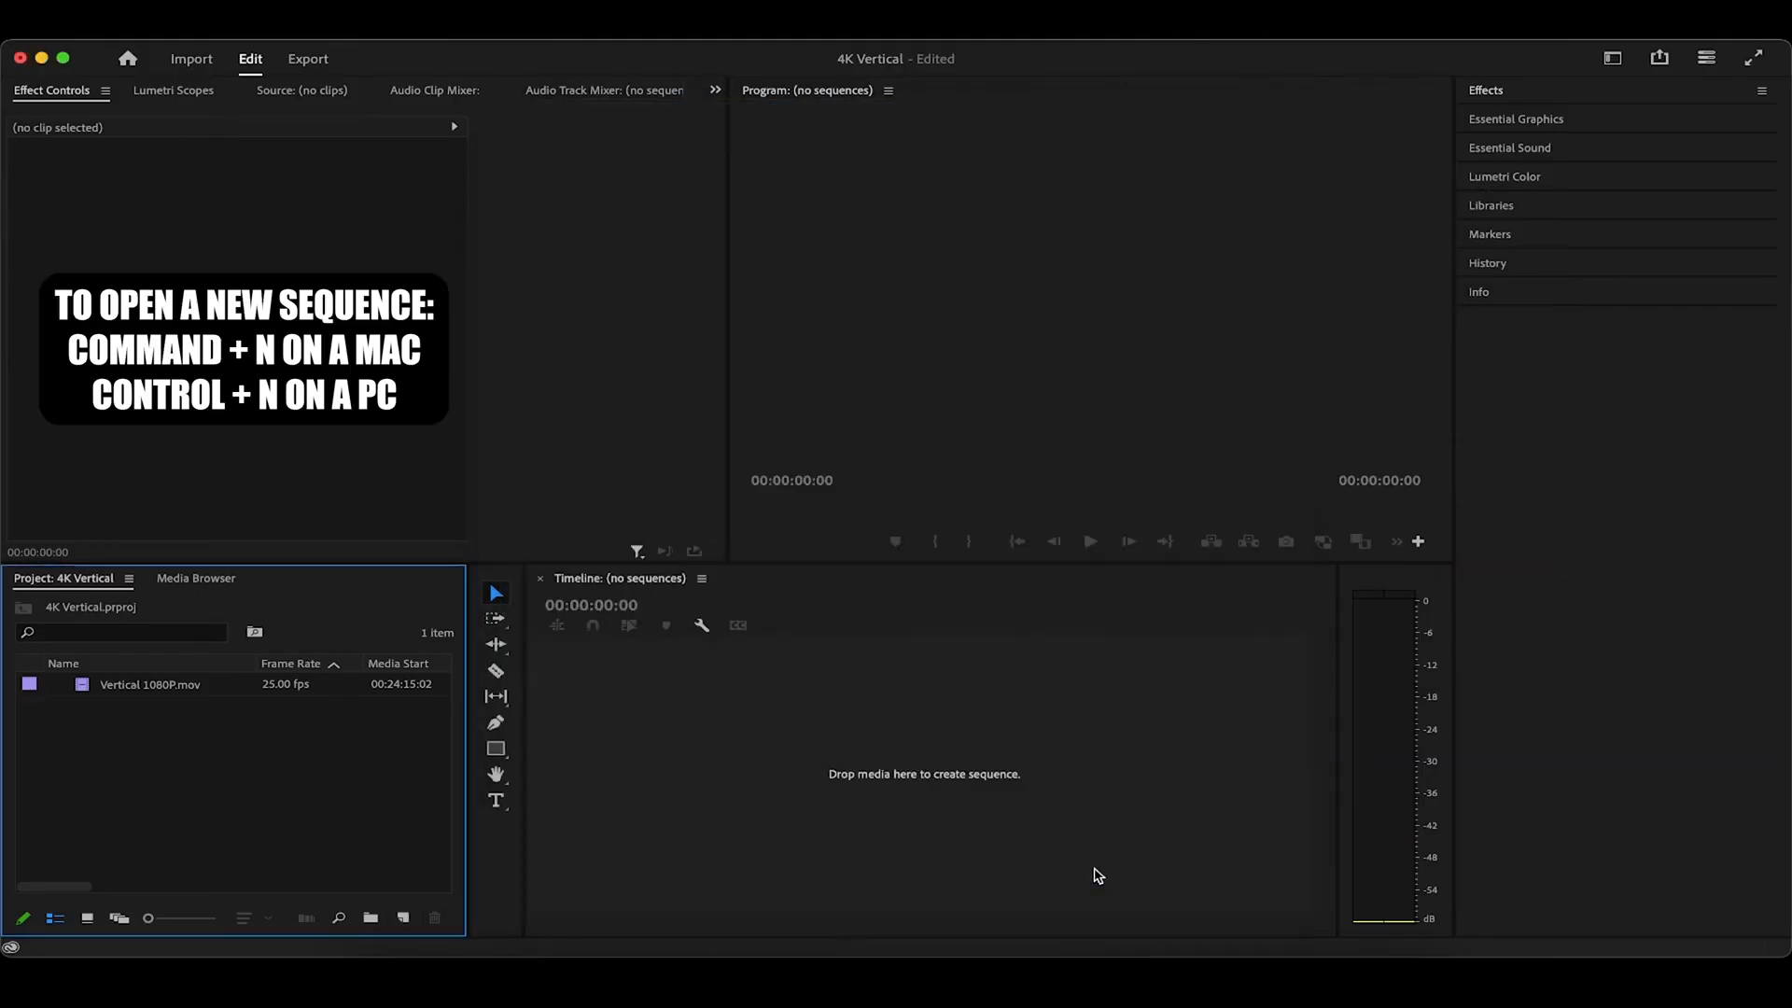
{"action": "key", "text": "cmd+n"}
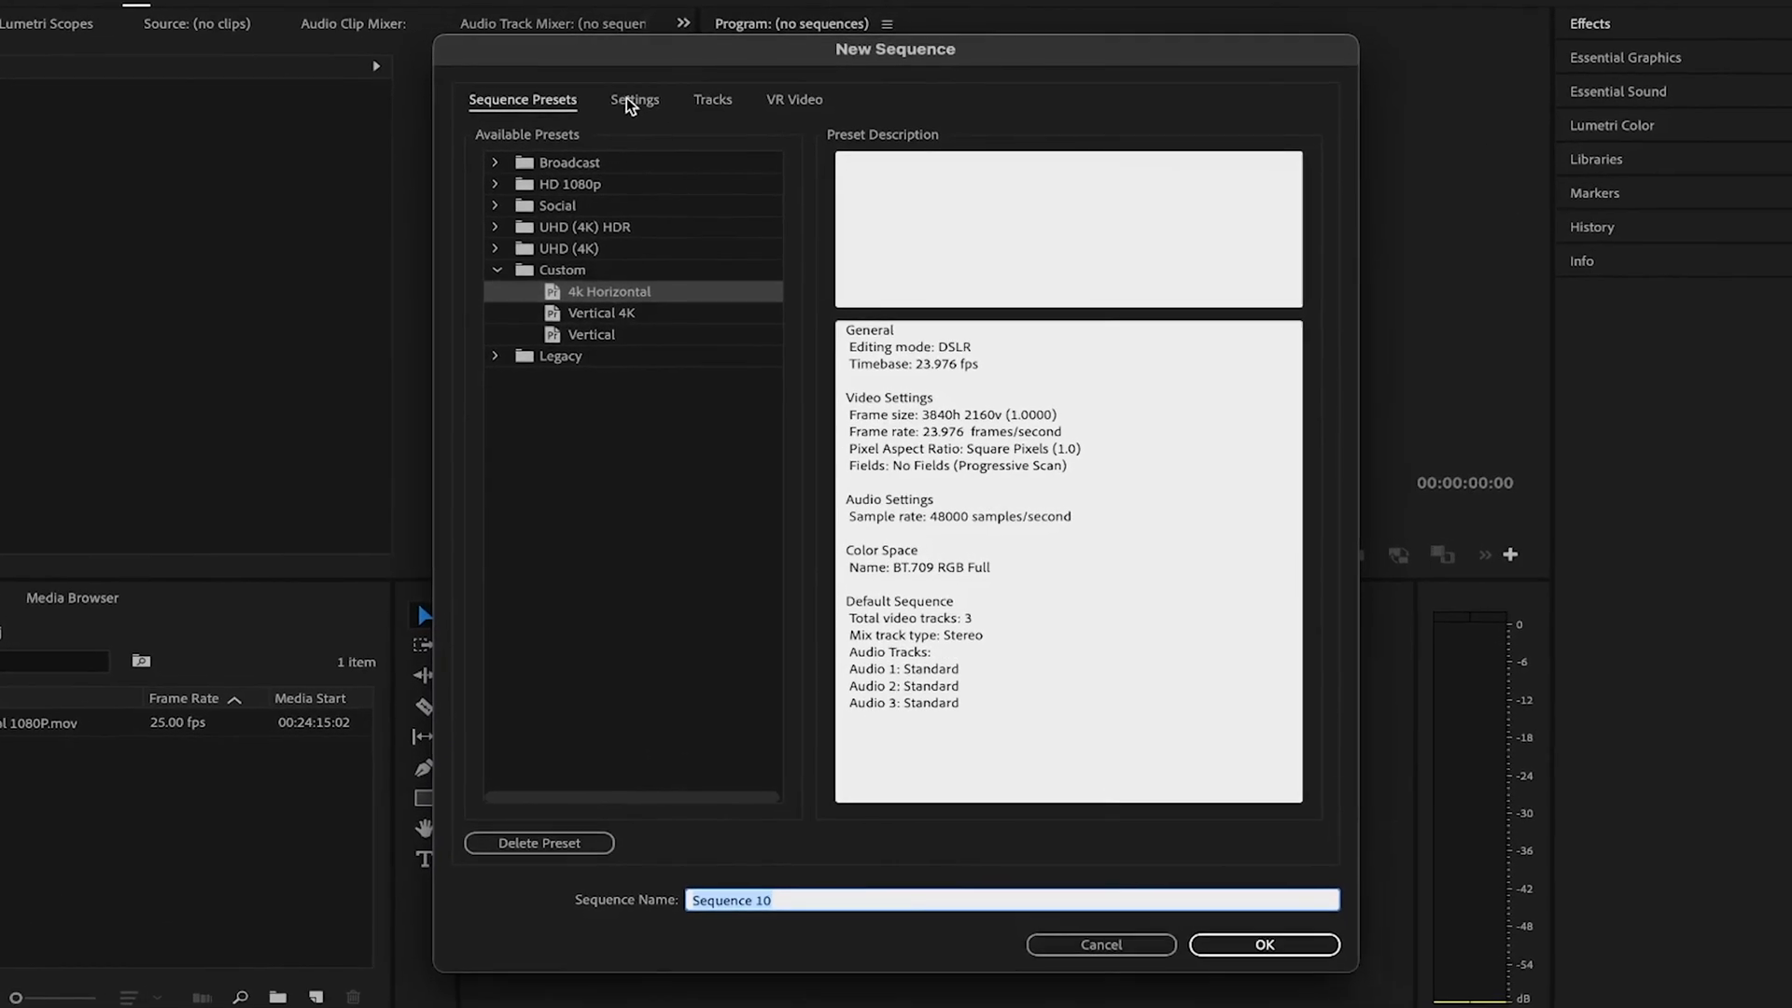
In the Settings tab, enter a 2160 by 3840 frame size for a vertical 9:16 frame
{"action": "left_click", "coordinate": [635, 99]}
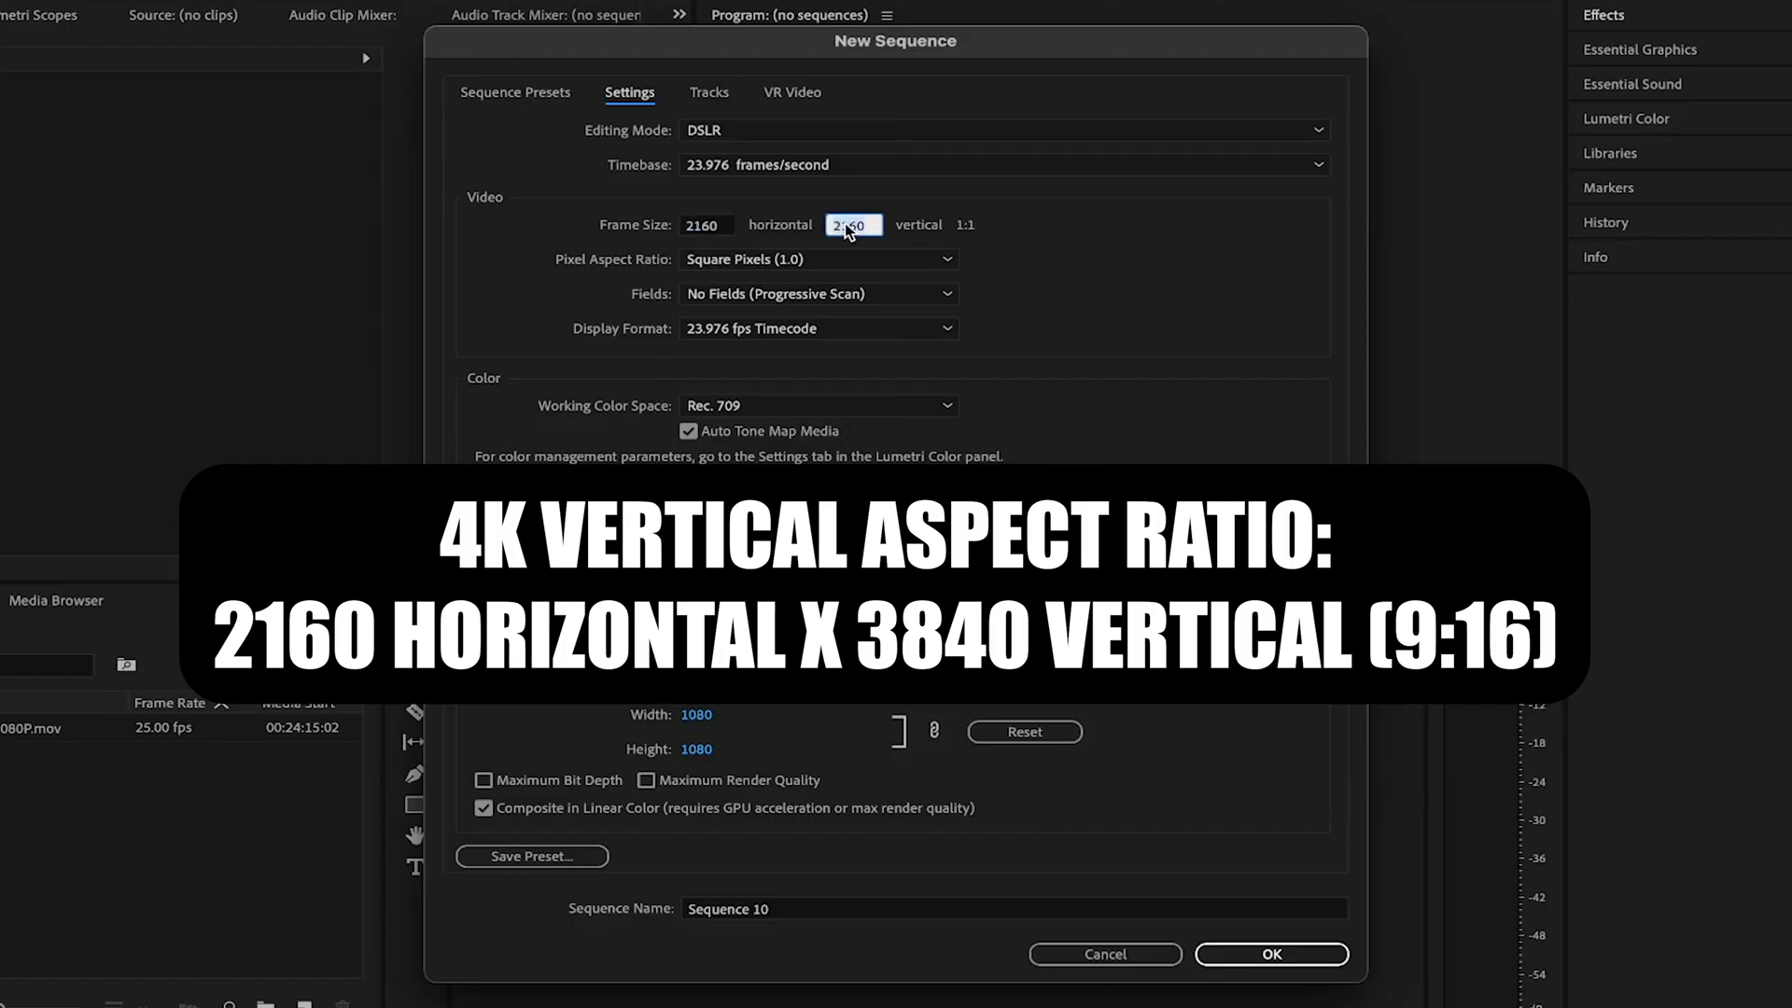
{"action": "type", "text": "3840"}
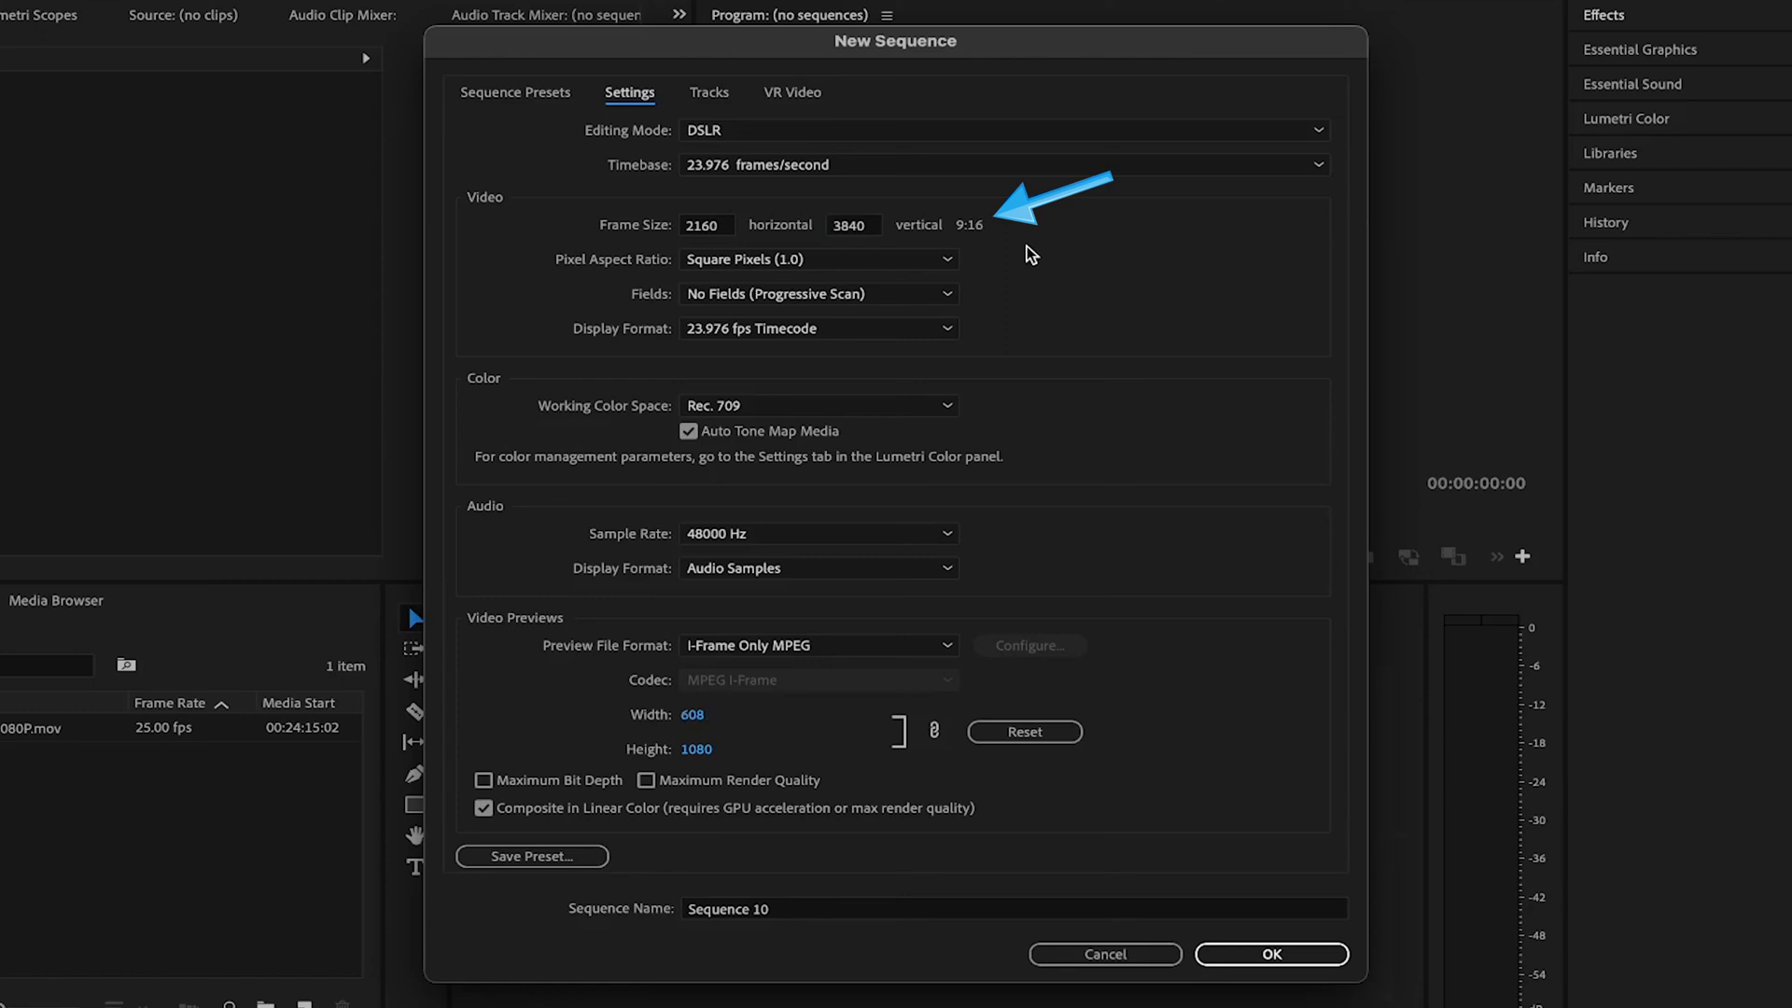
{"action": "mouse_move", "coordinate": [997, 286]}
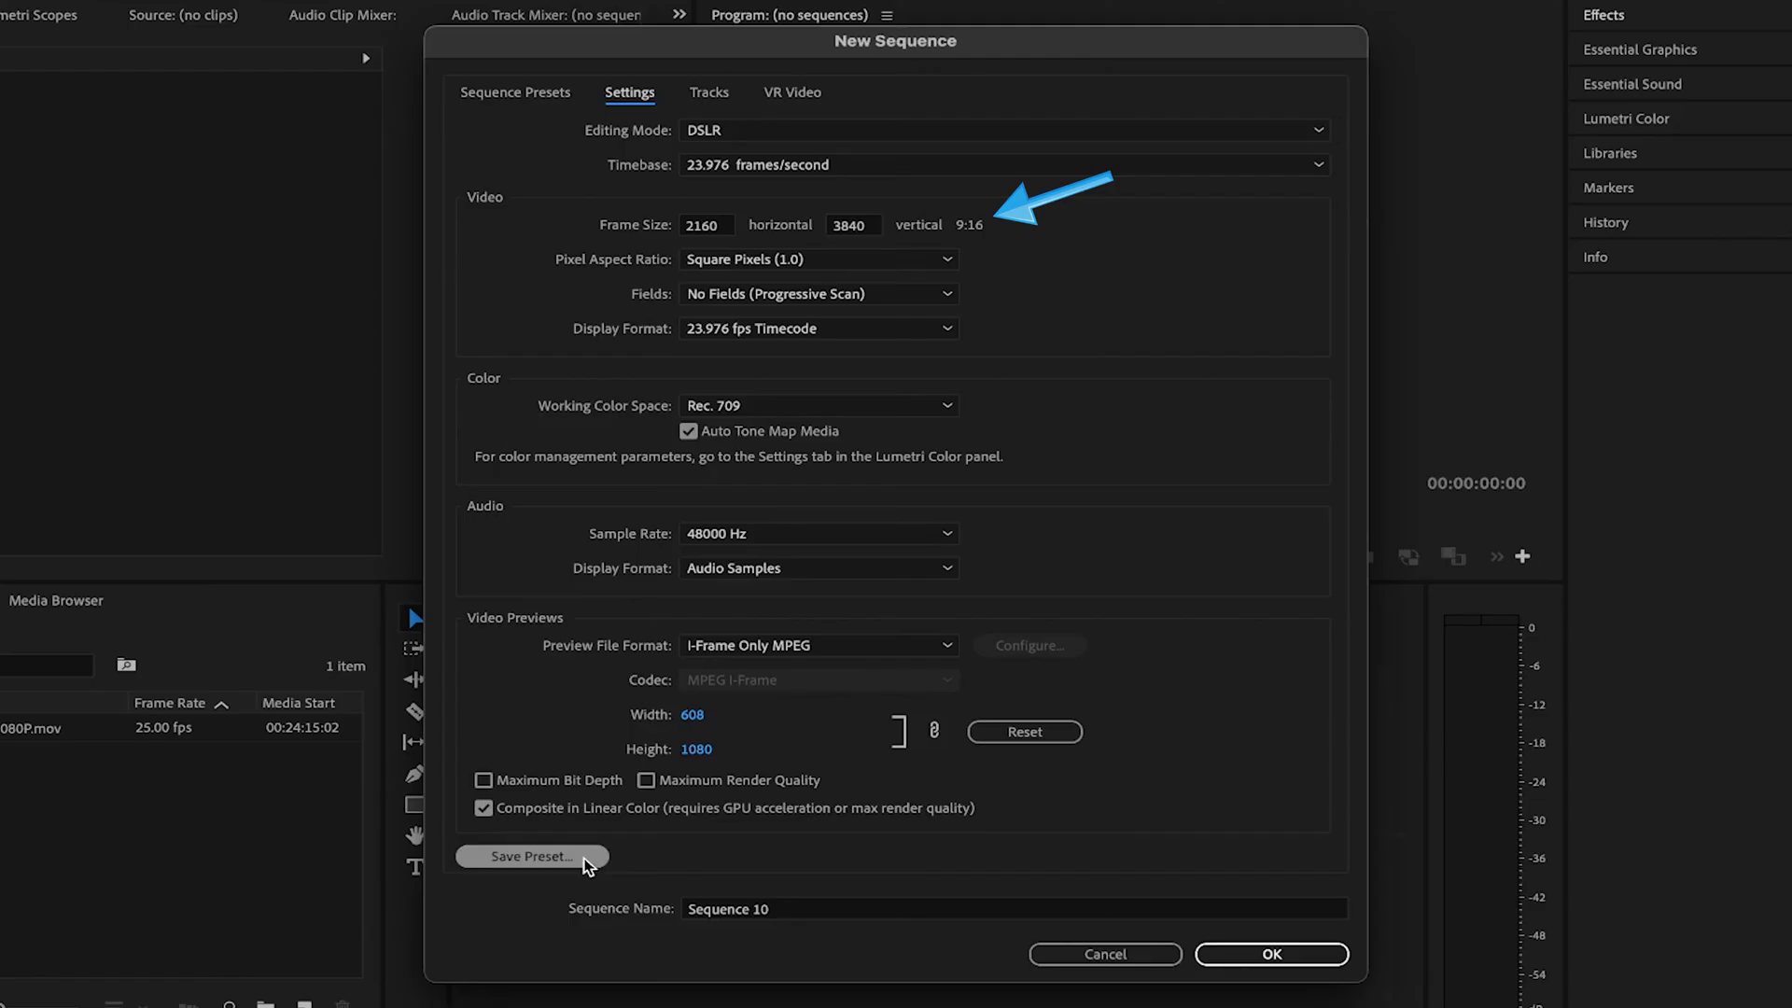
Create Sequence 10 from the Custom > Vertical 4K preset
{"action": "left_click", "coordinate": [515, 93]}
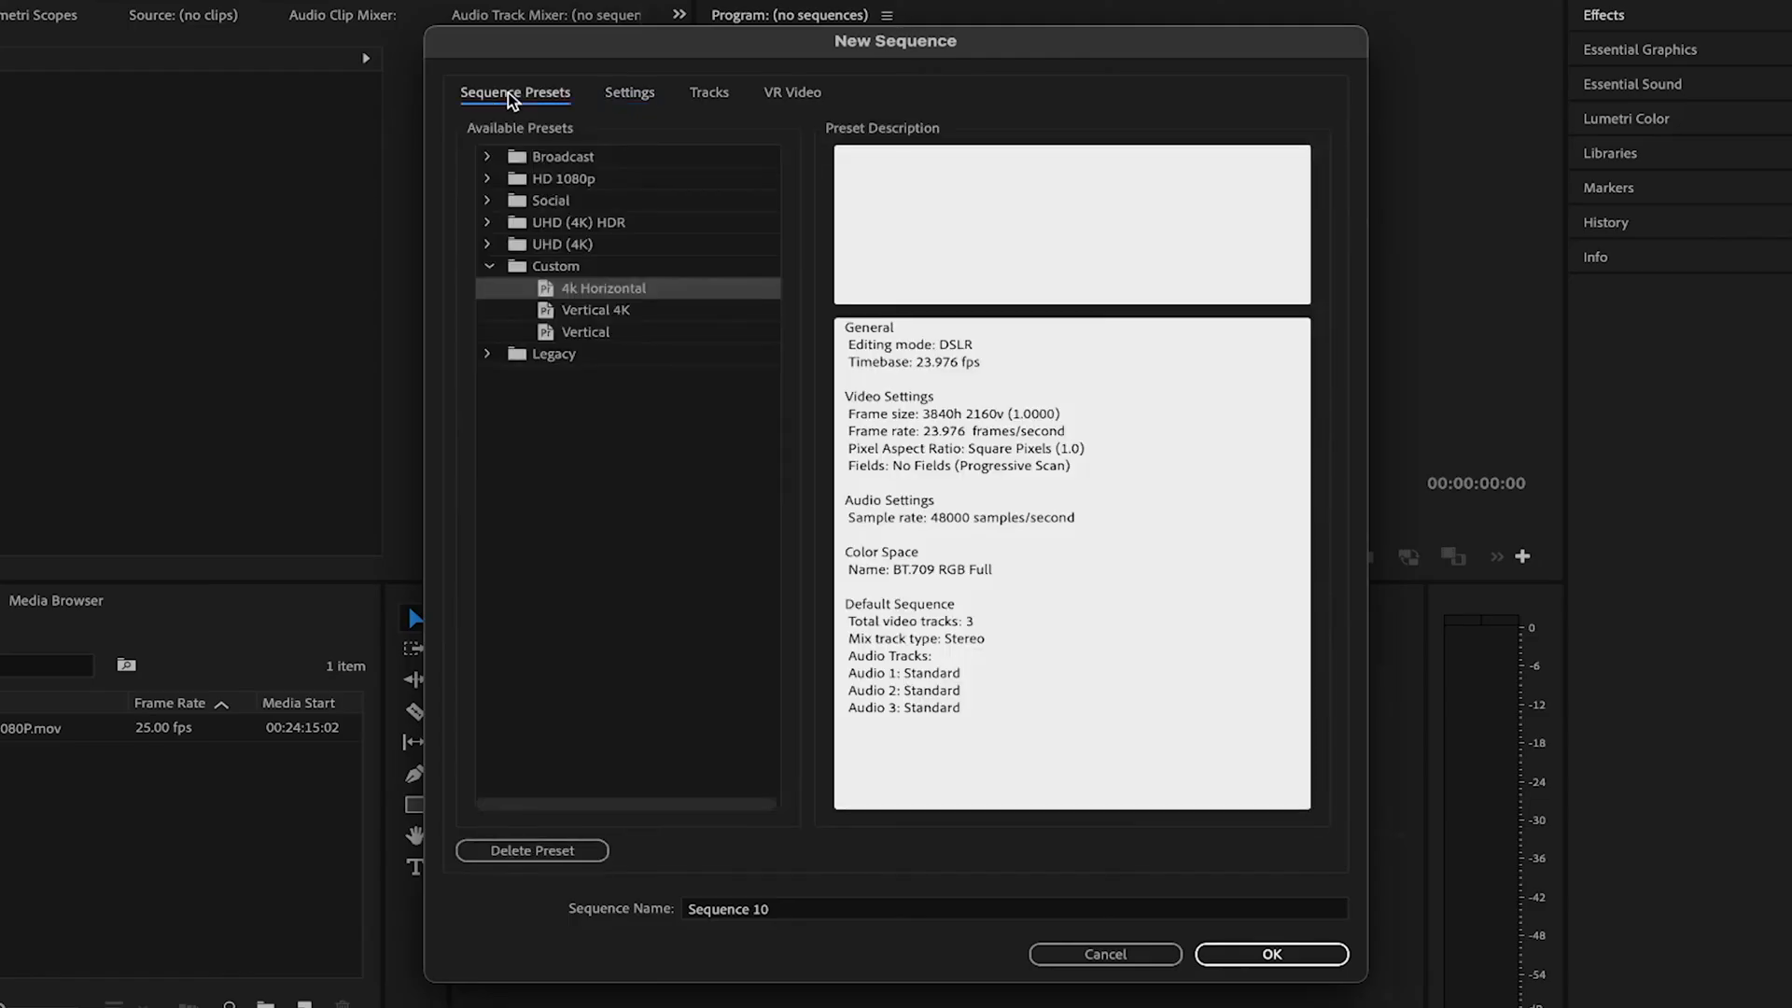
{"action": "left_click", "coordinate": [598, 310]}
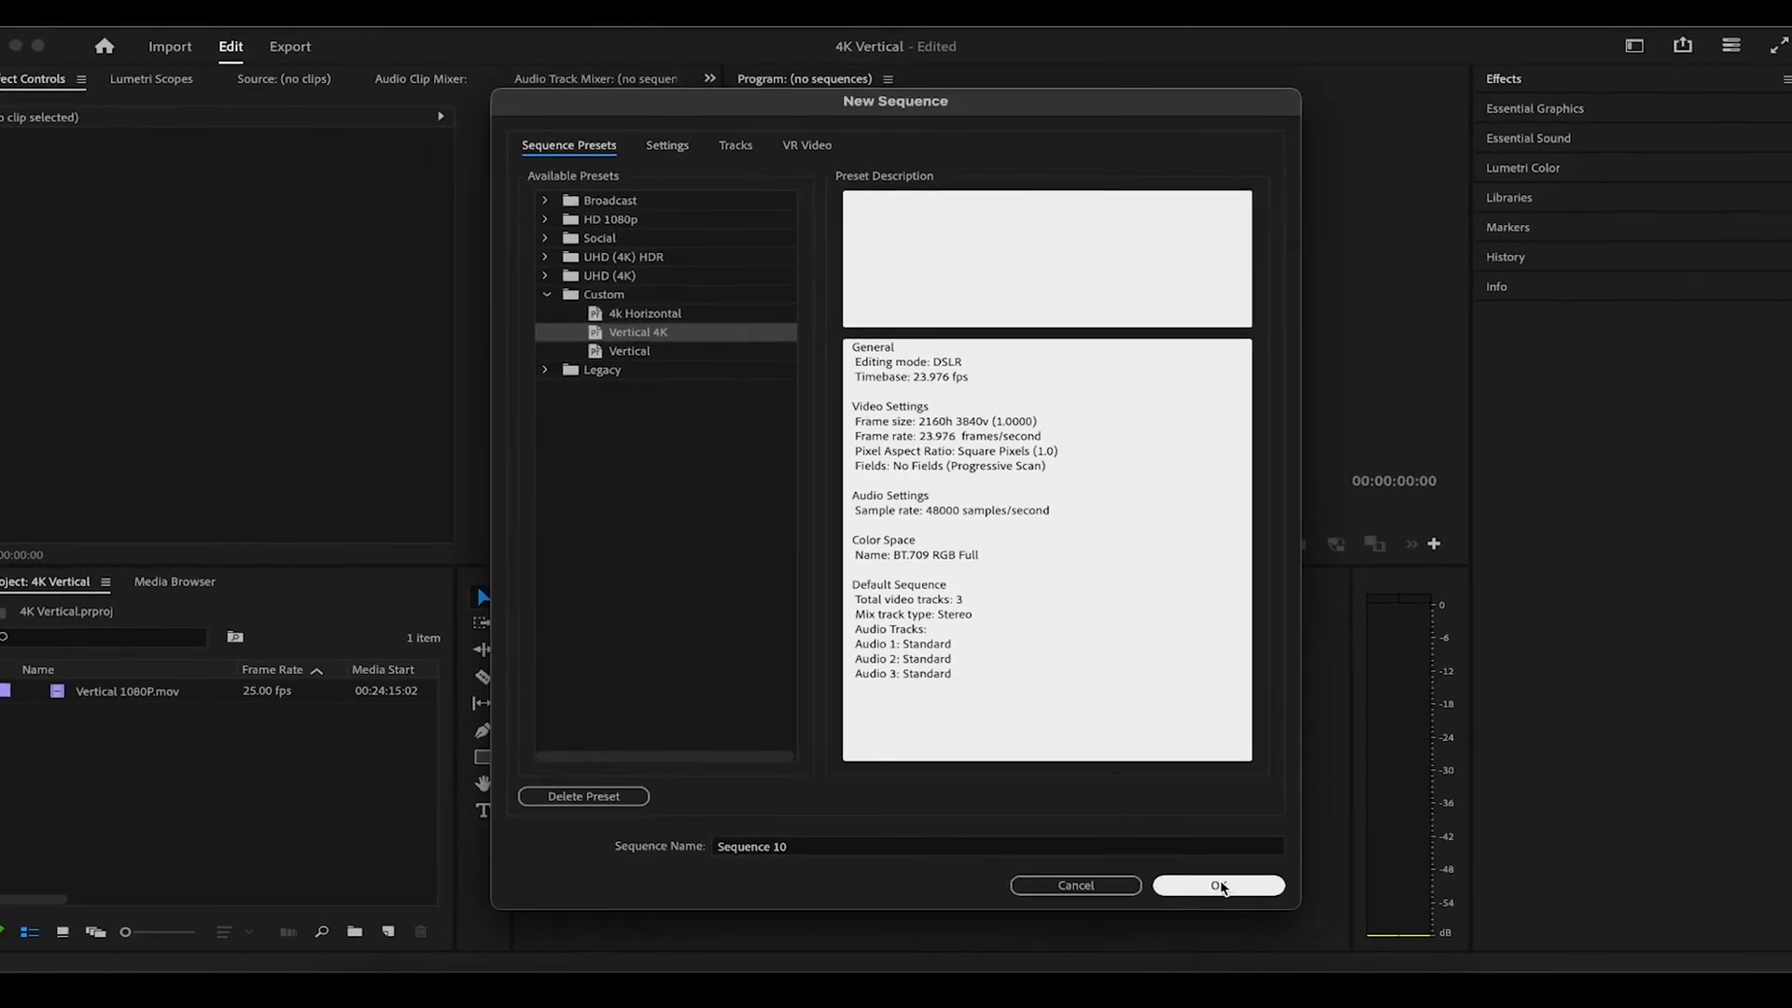
{"action": "left_click", "coordinate": [1217, 884]}
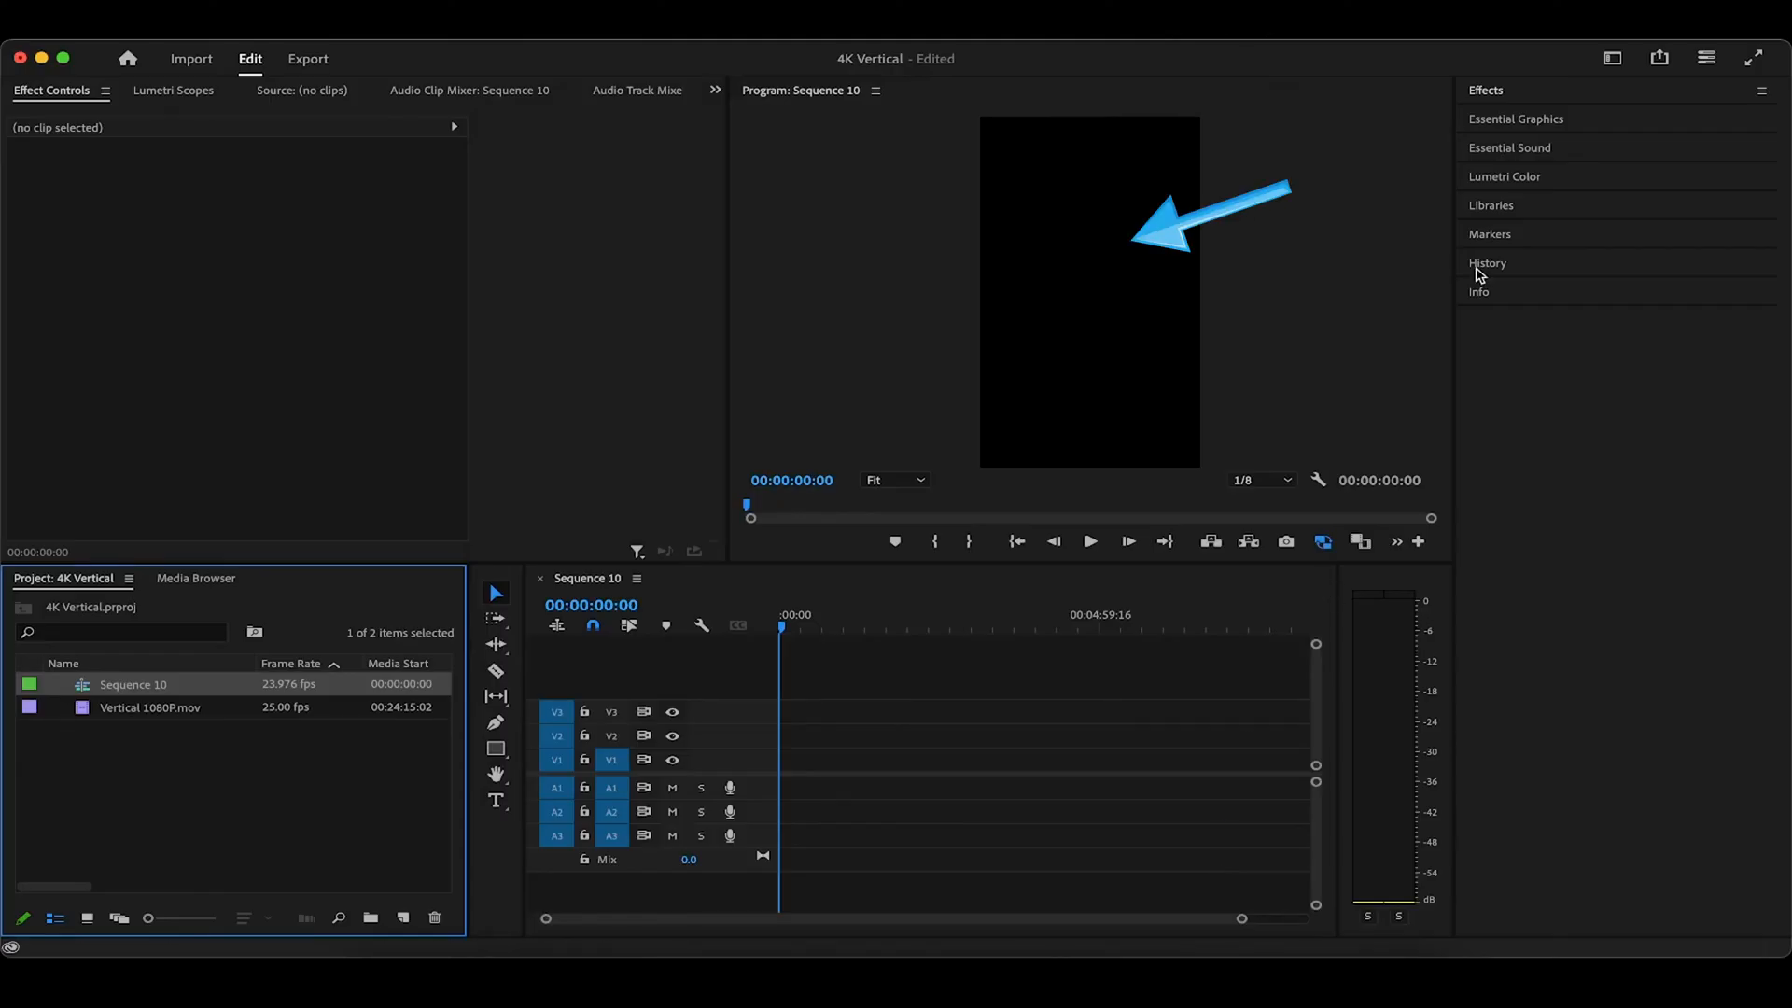
{"action": "mouse_move", "coordinate": [1609, 58]}
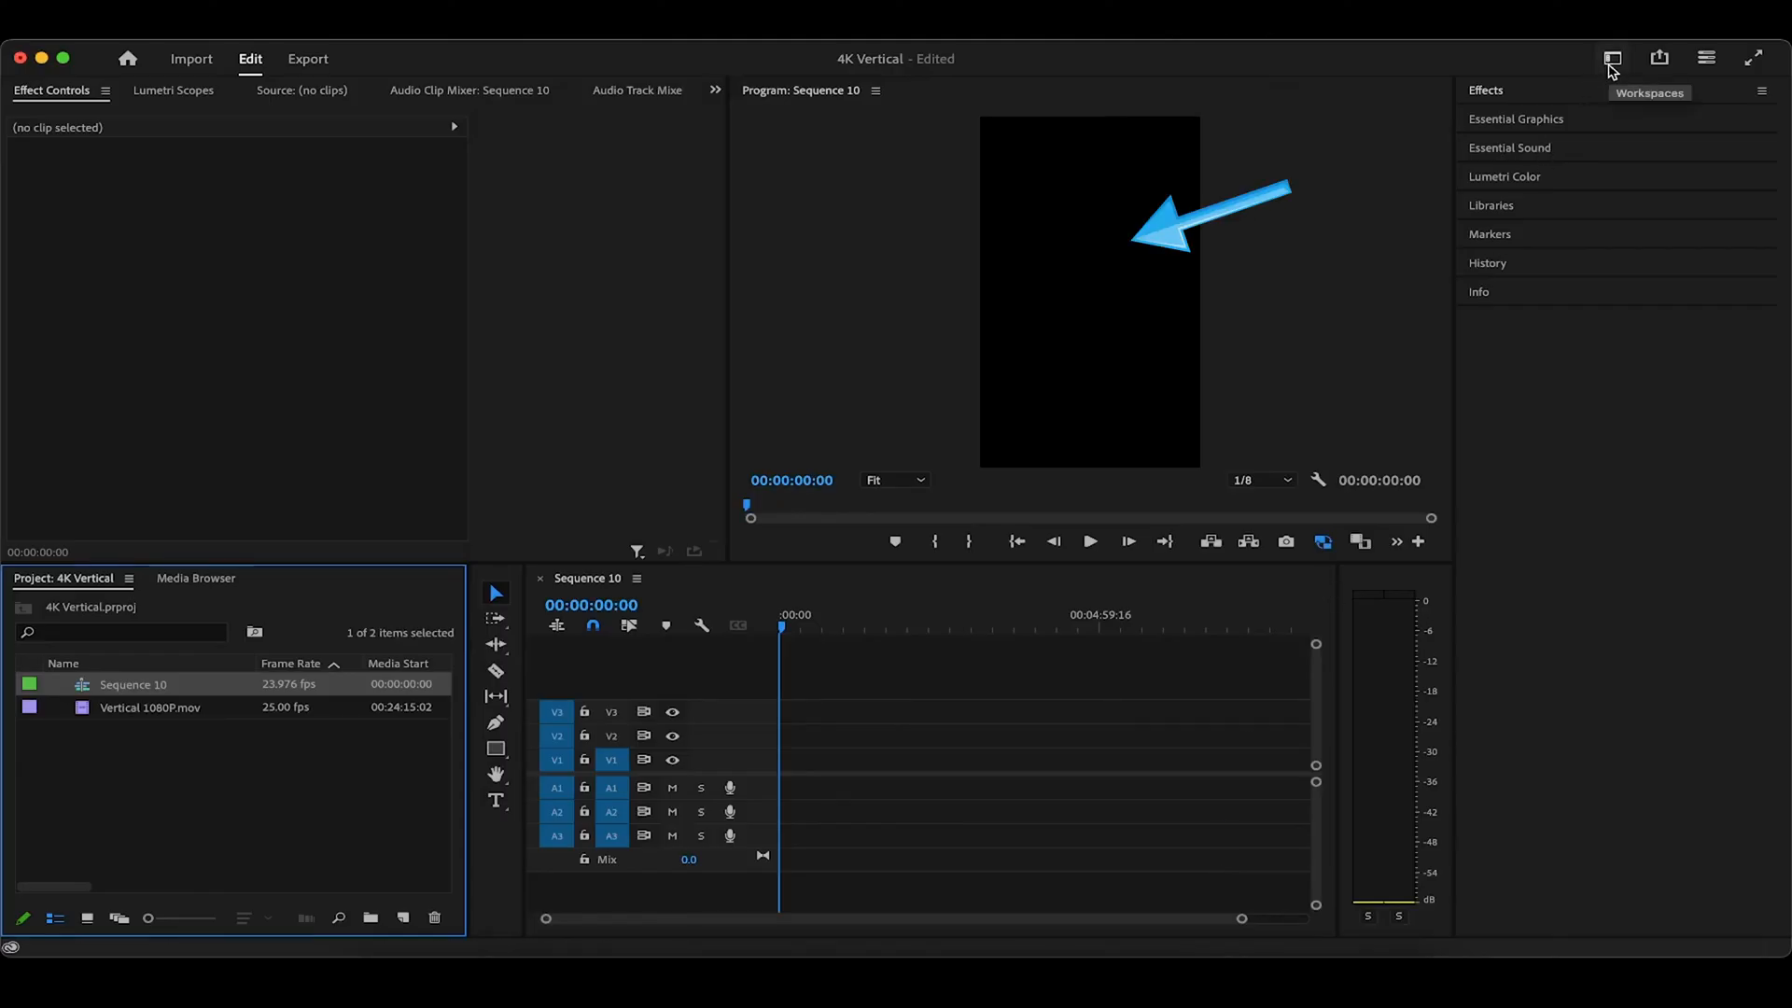
Switch workspace and drop Vertical 1080P.mov at the start of track V1
{"action": "left_click", "coordinate": [1609, 58]}
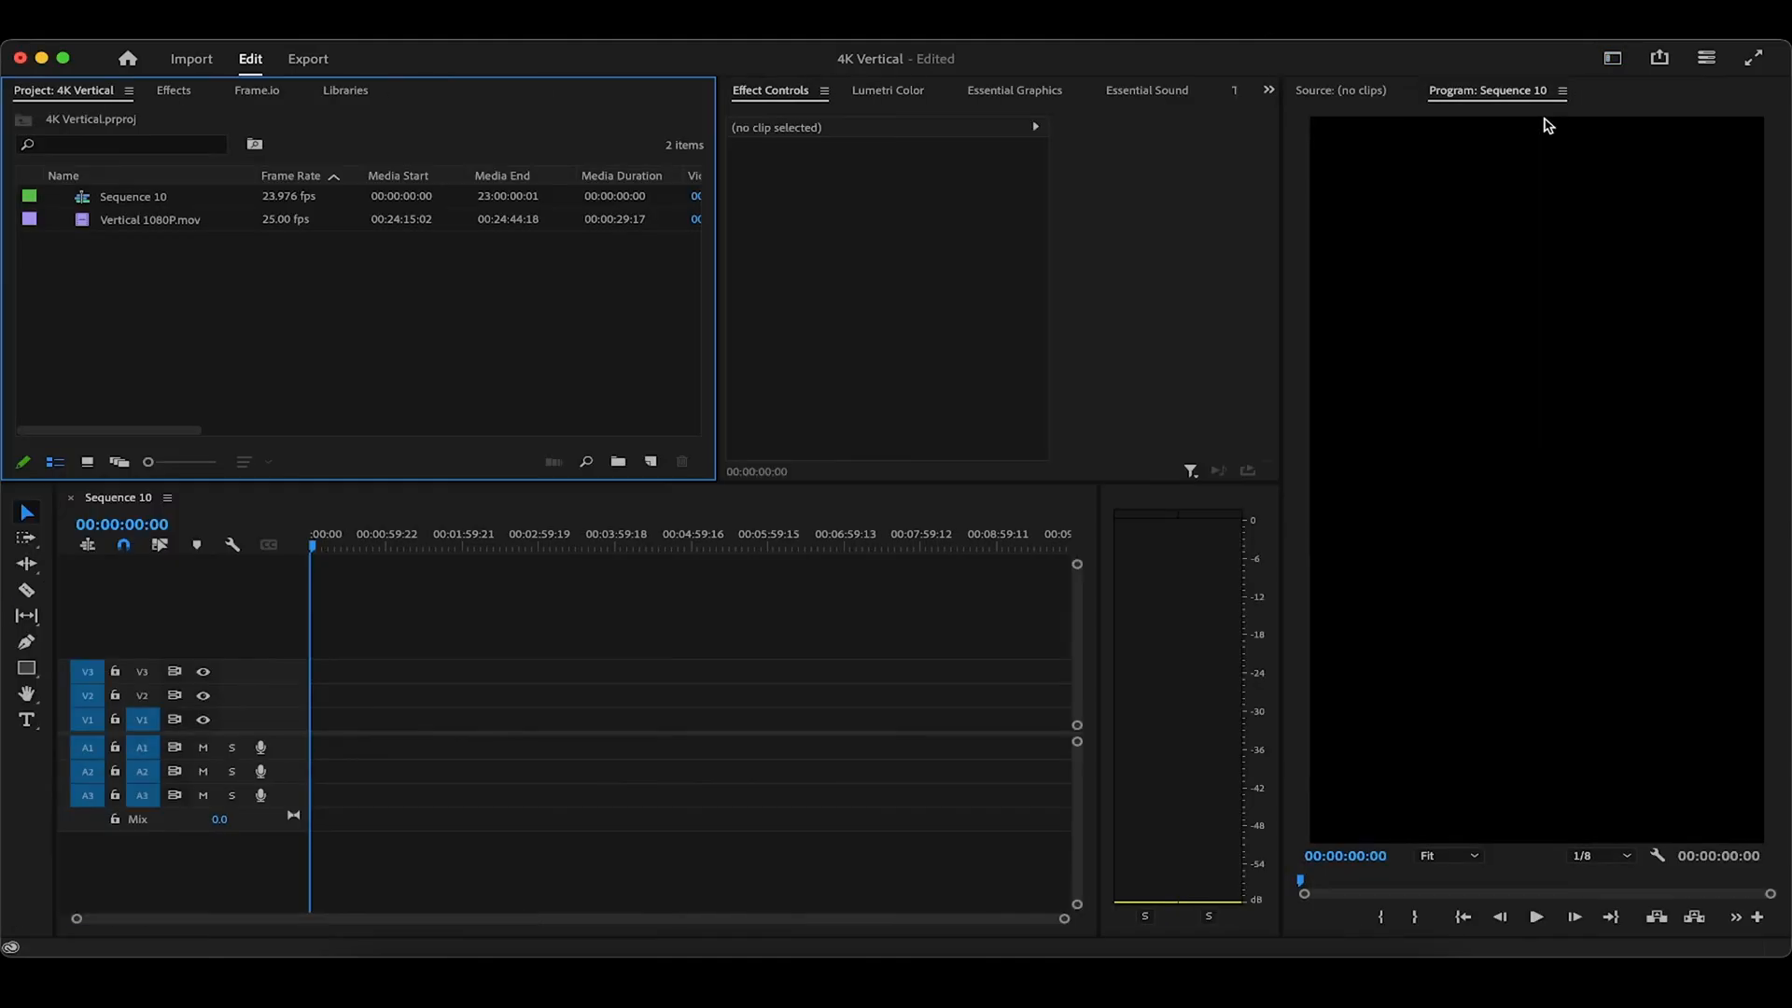
{"action": "mouse_move", "coordinate": [224, 224]}
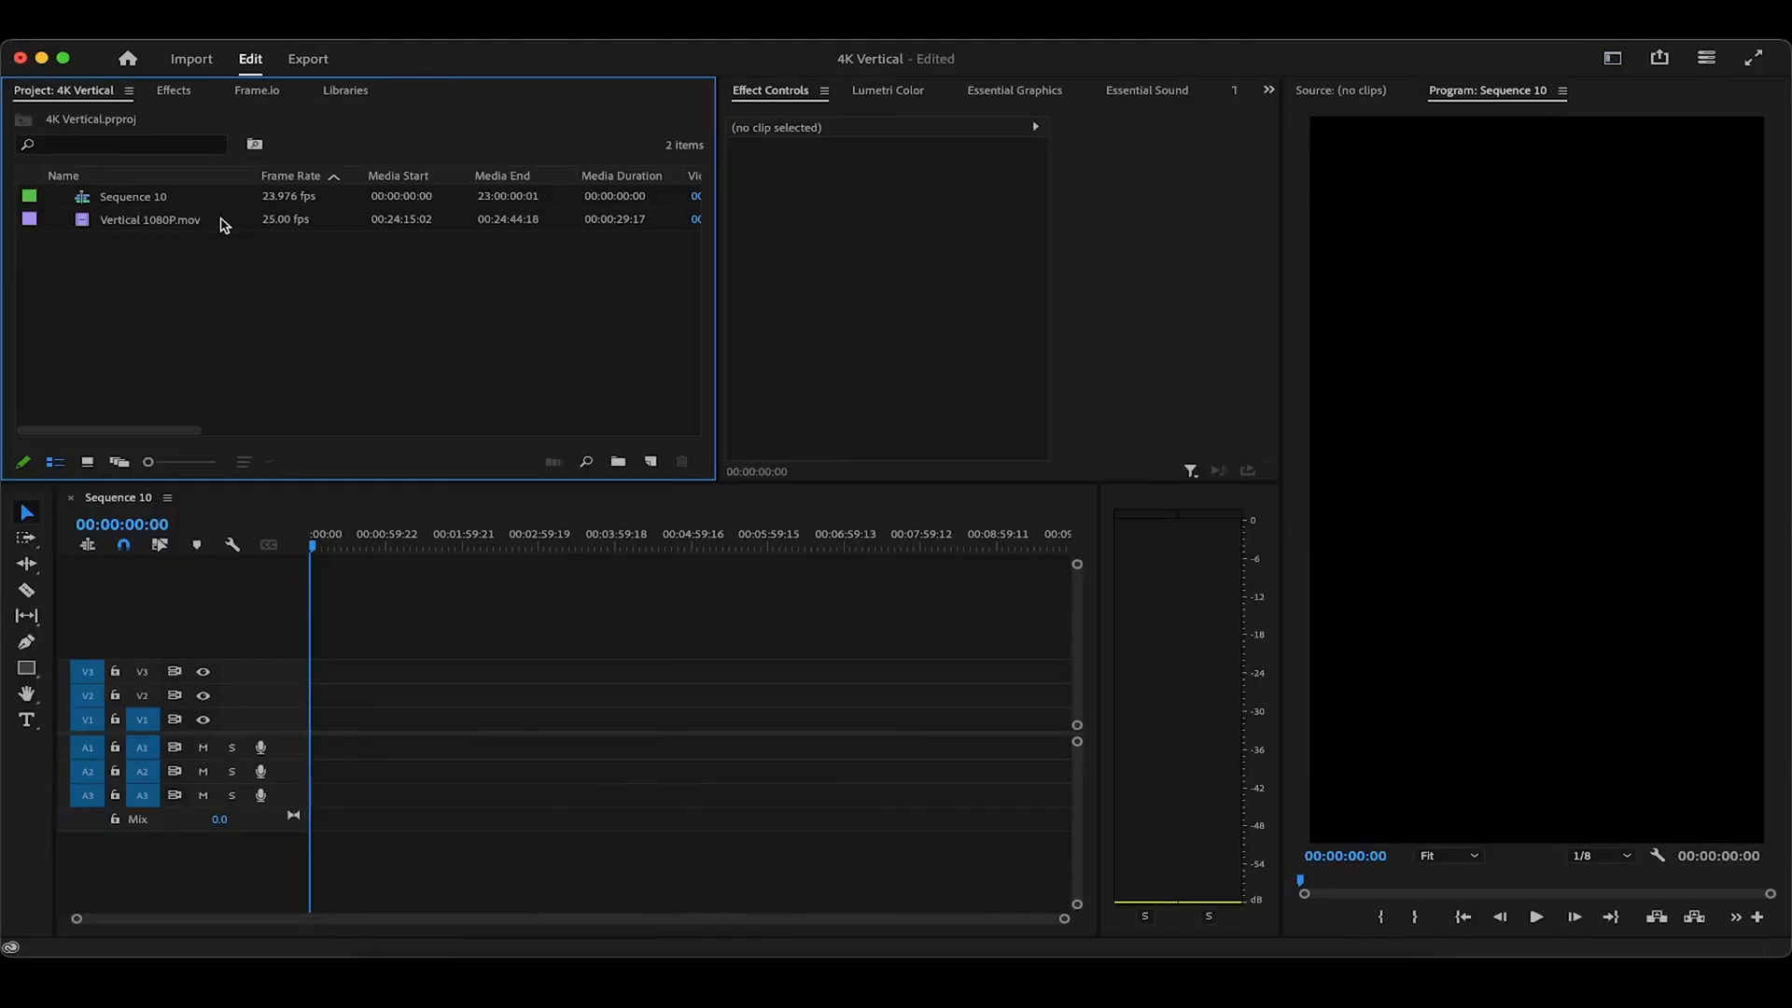
{"action": "left_click_drag", "start_coordinate": [149, 219], "coordinate": [345, 645]}
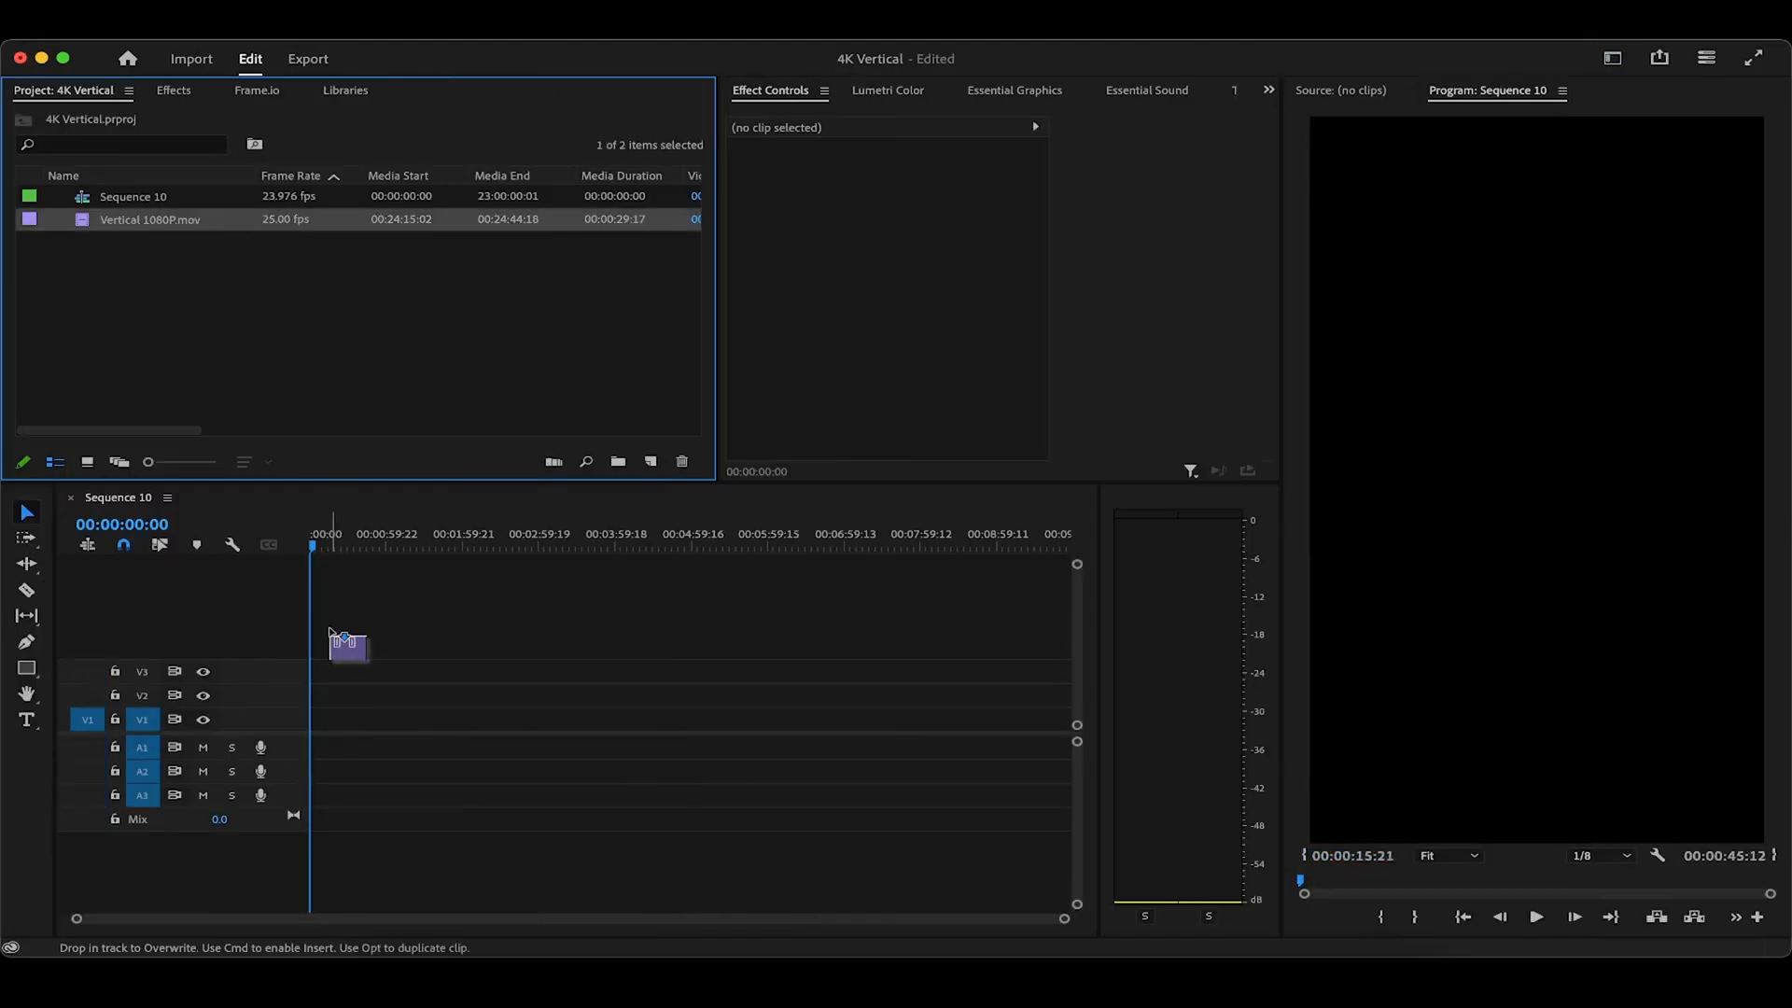
{"action": "left_click_drag", "start_coordinate": [347, 643], "coordinate": [324, 716]}
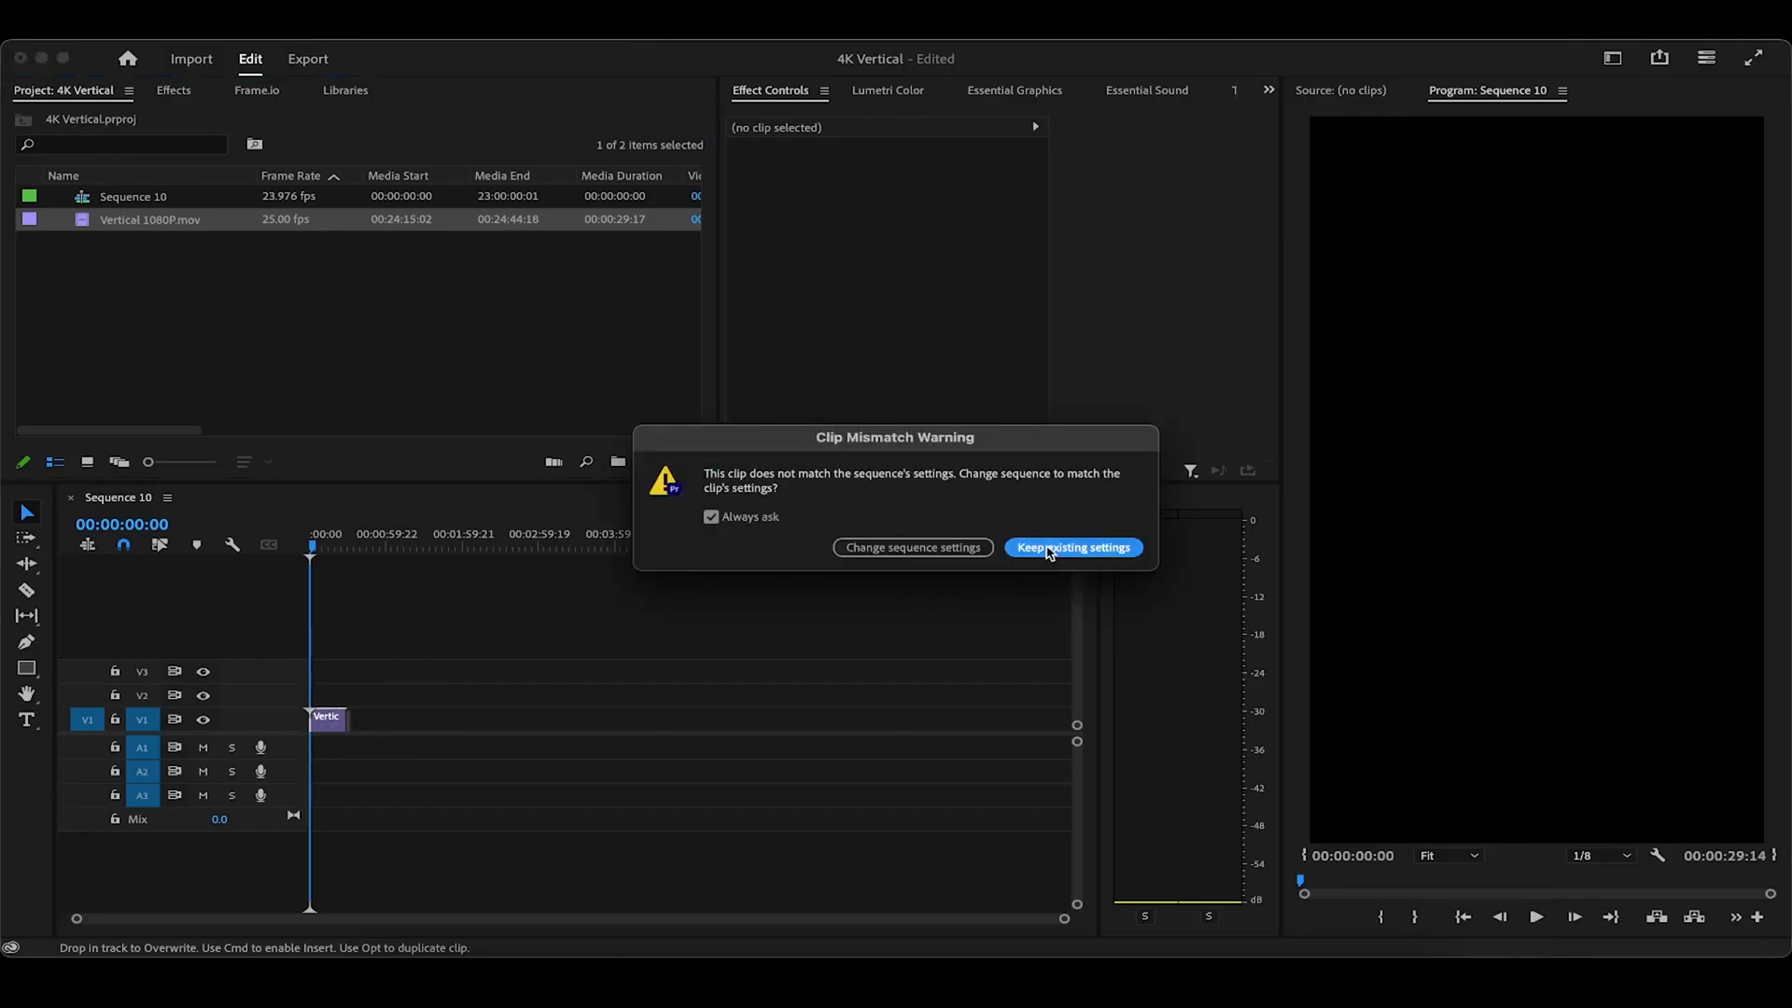
Keep existing sequence settings and select the clip to rotate it to -28 degrees
{"action": "left_click", "coordinate": [1073, 547]}
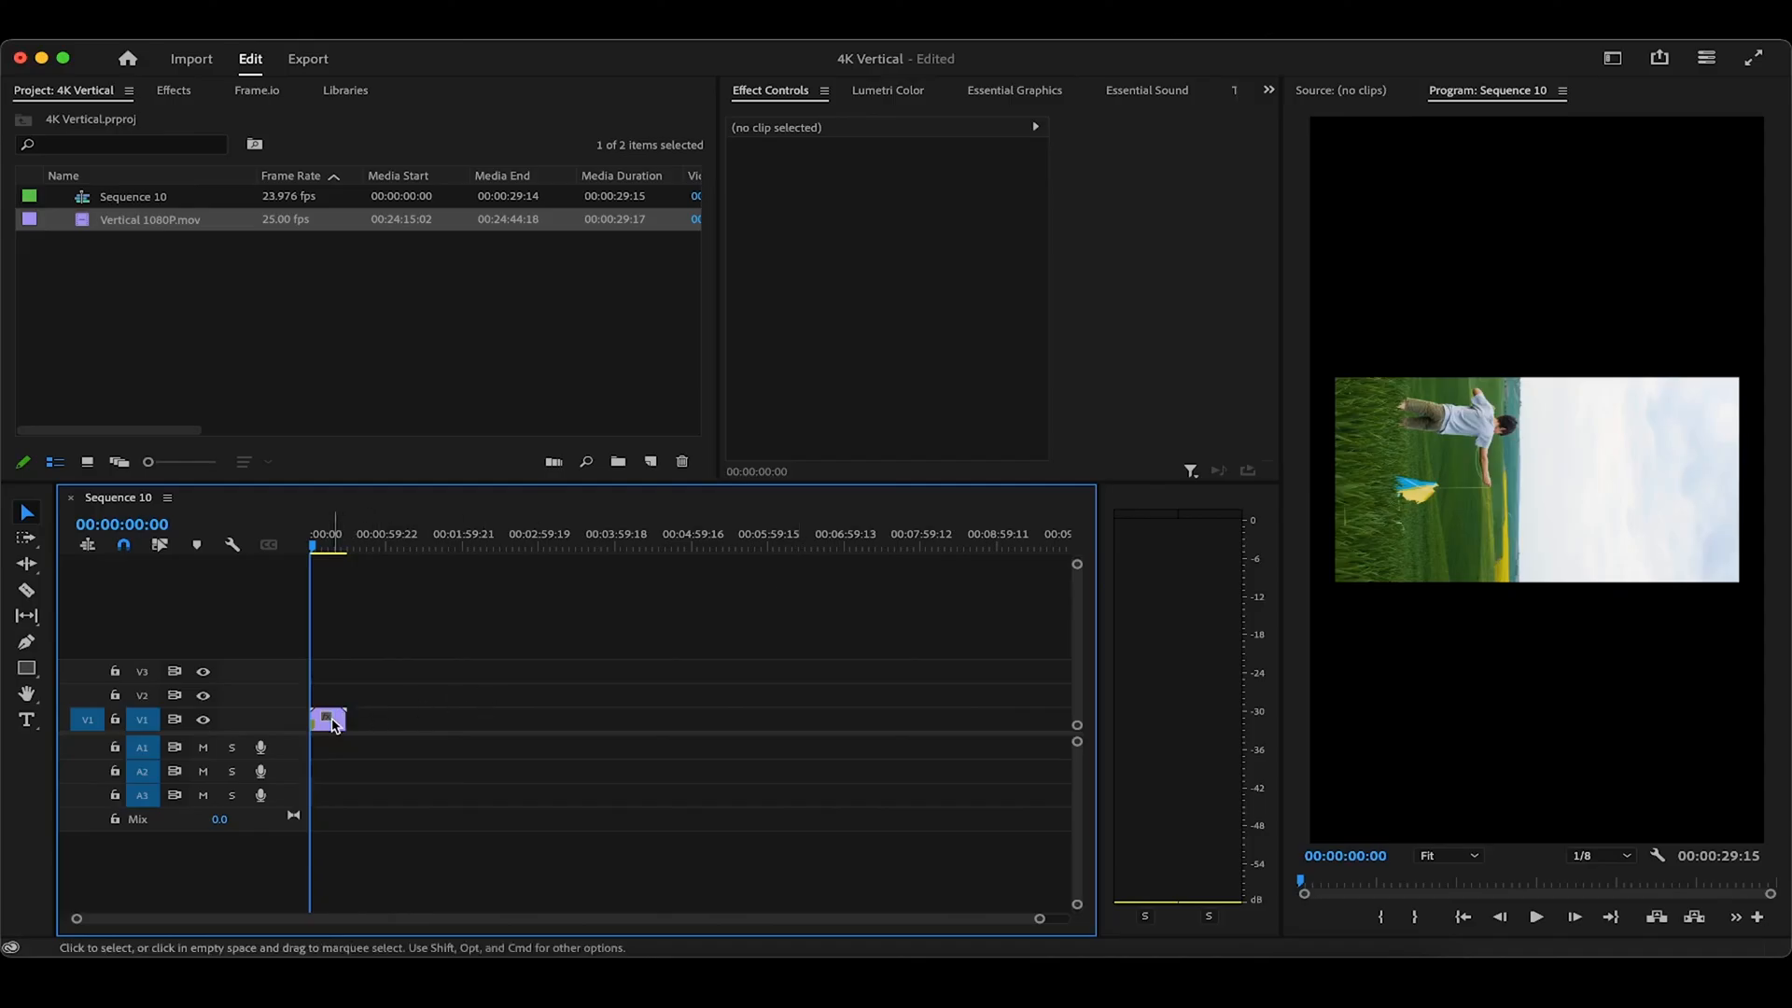
{"action": "left_click", "coordinate": [327, 719]}
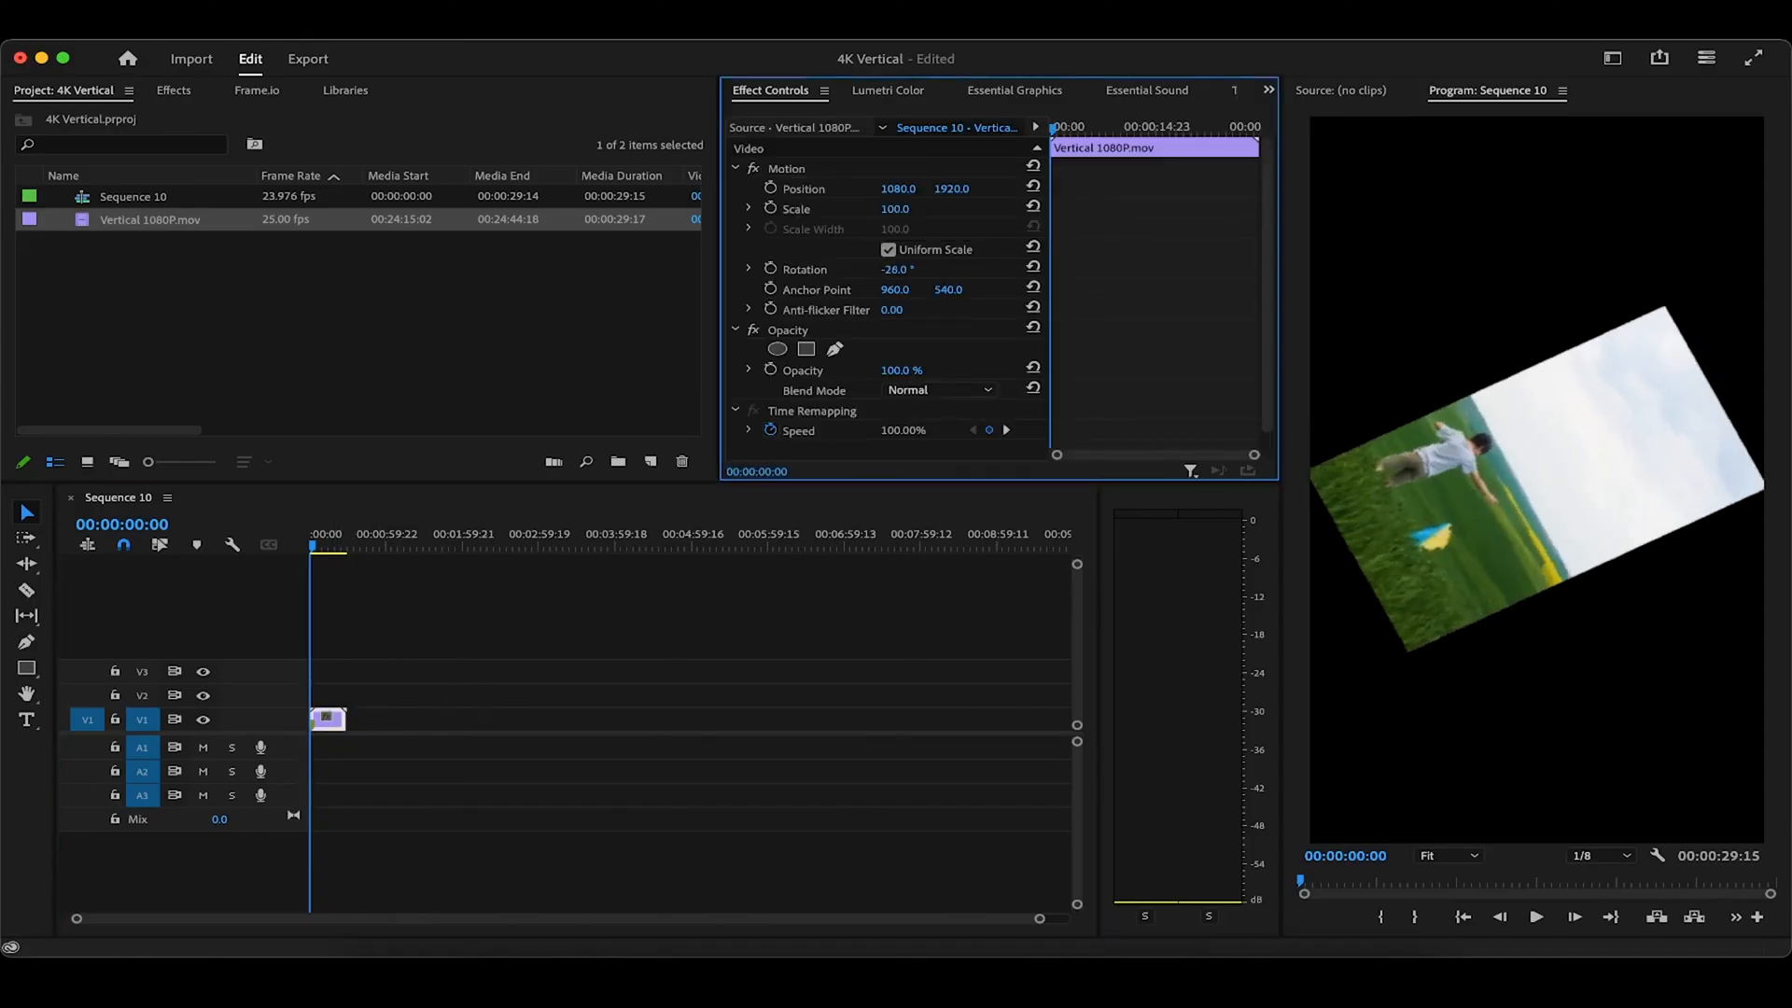